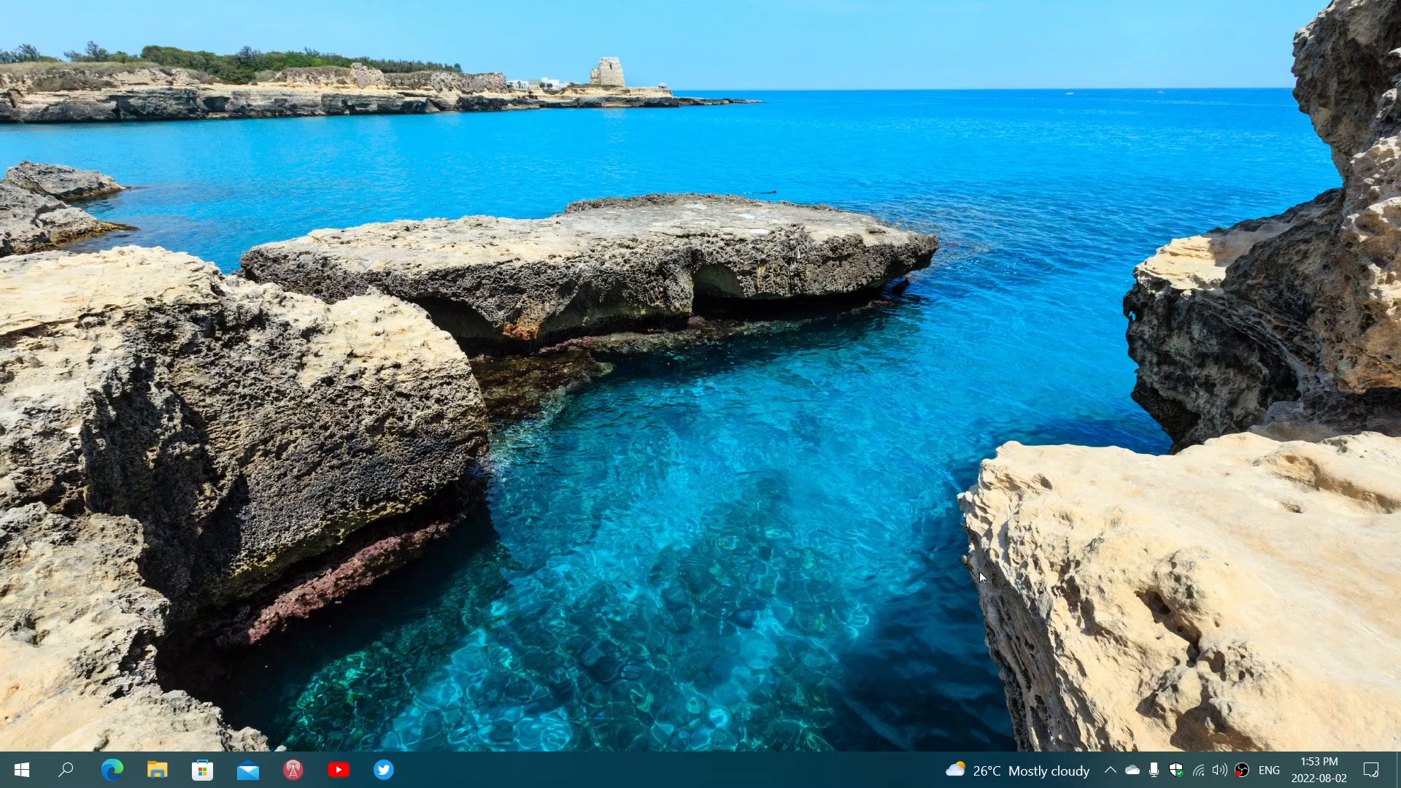
mouse_move(167, 781)
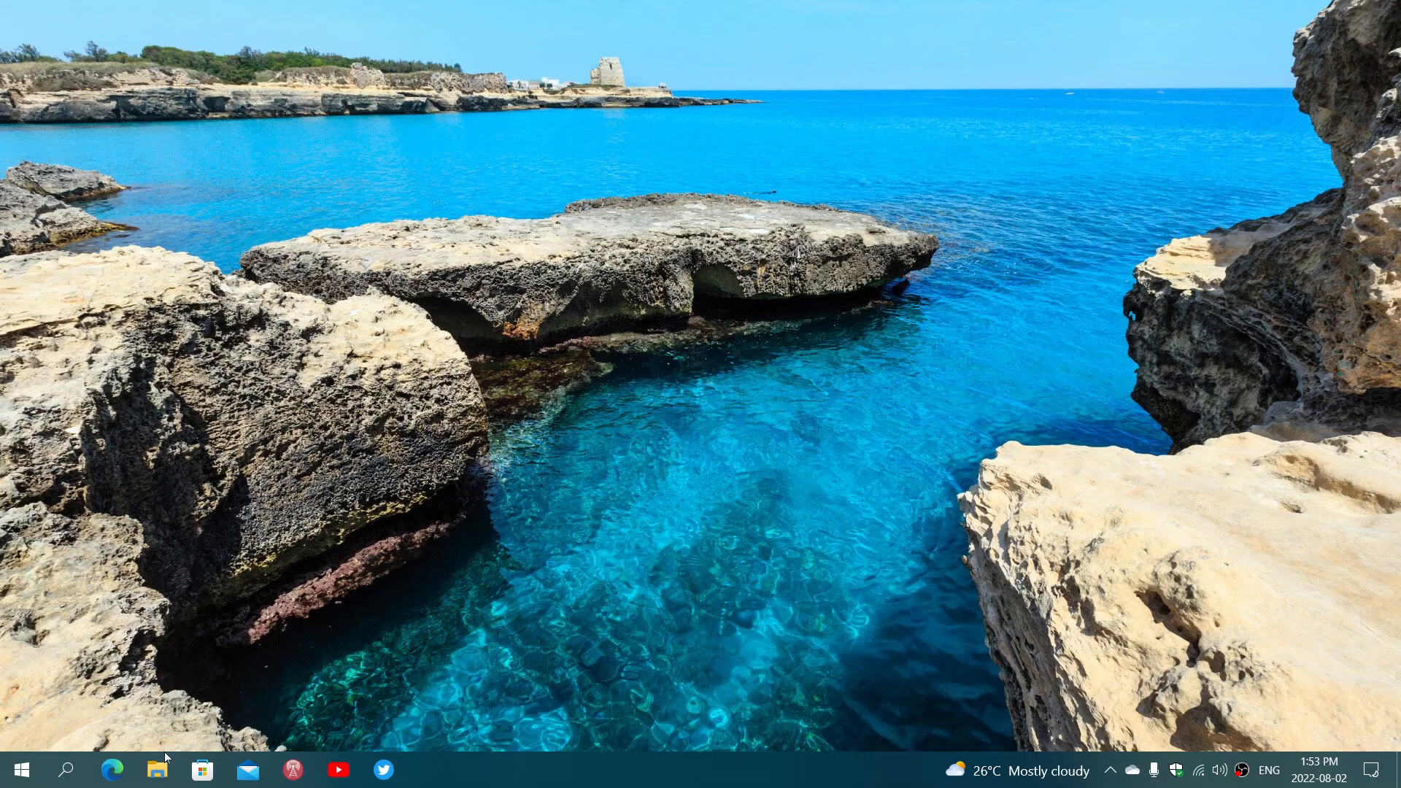
- Search Windows for "cont" to find and open Control Panel
left_click(65, 770)
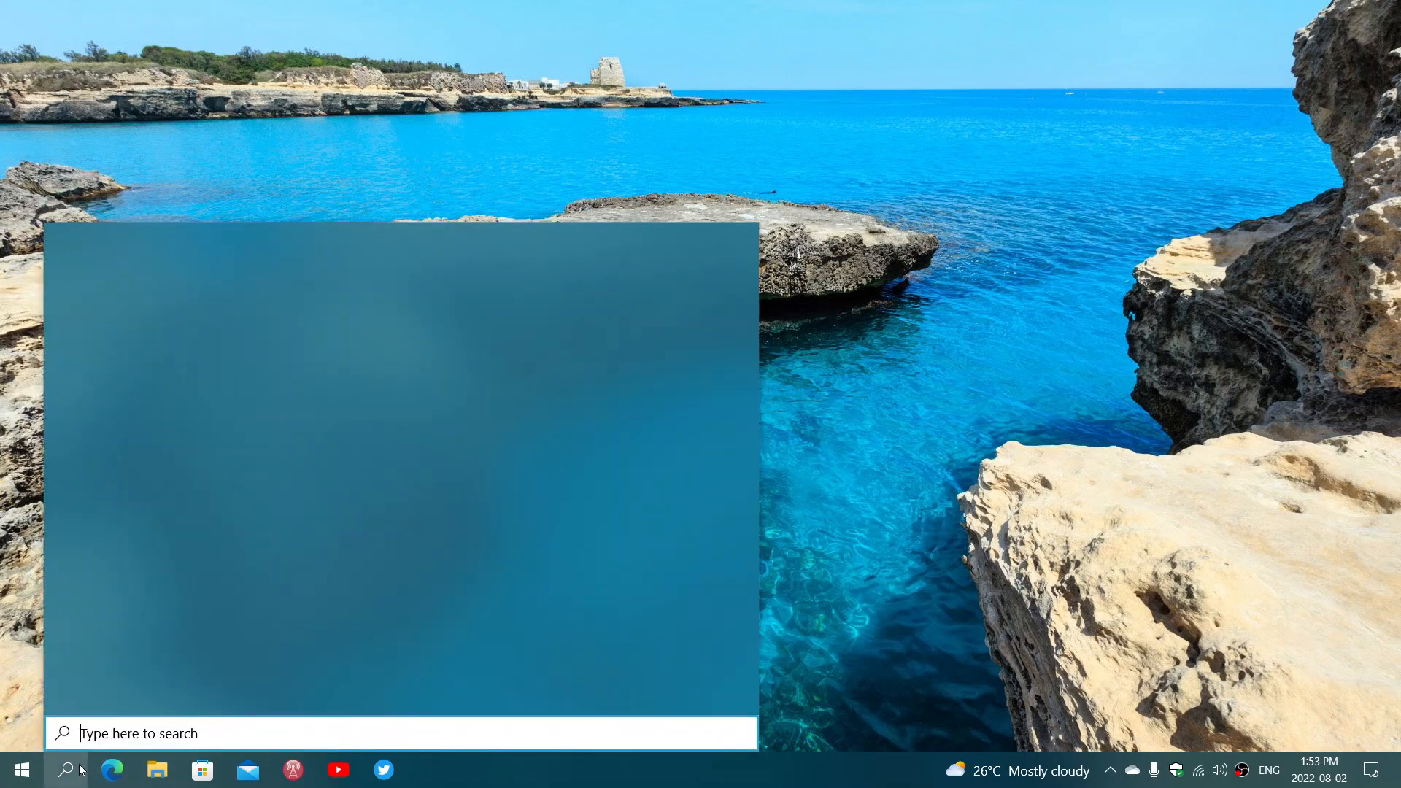
type("cont")
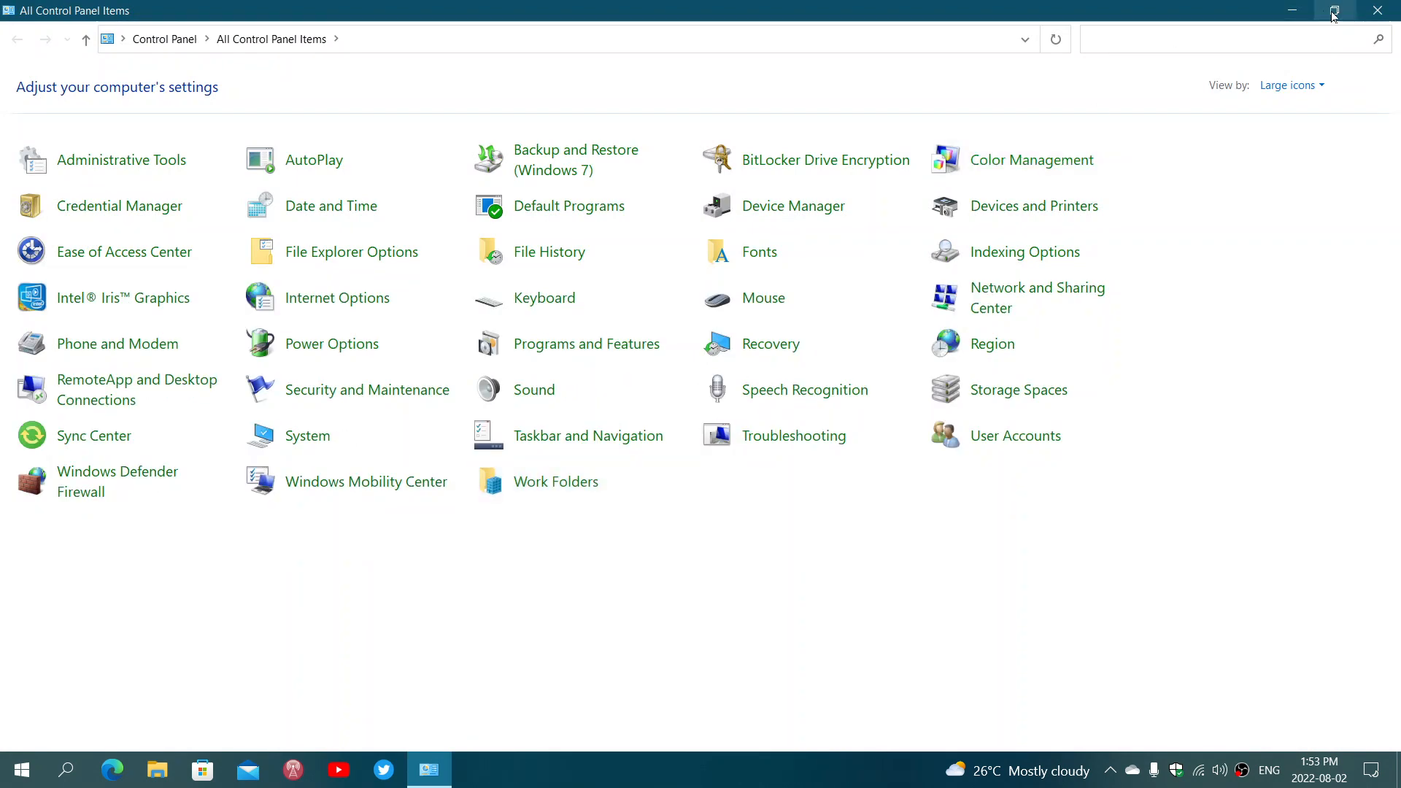
- Shrink Control Panel to a smaller window and launch Settings from Start
left_click(1333, 9)
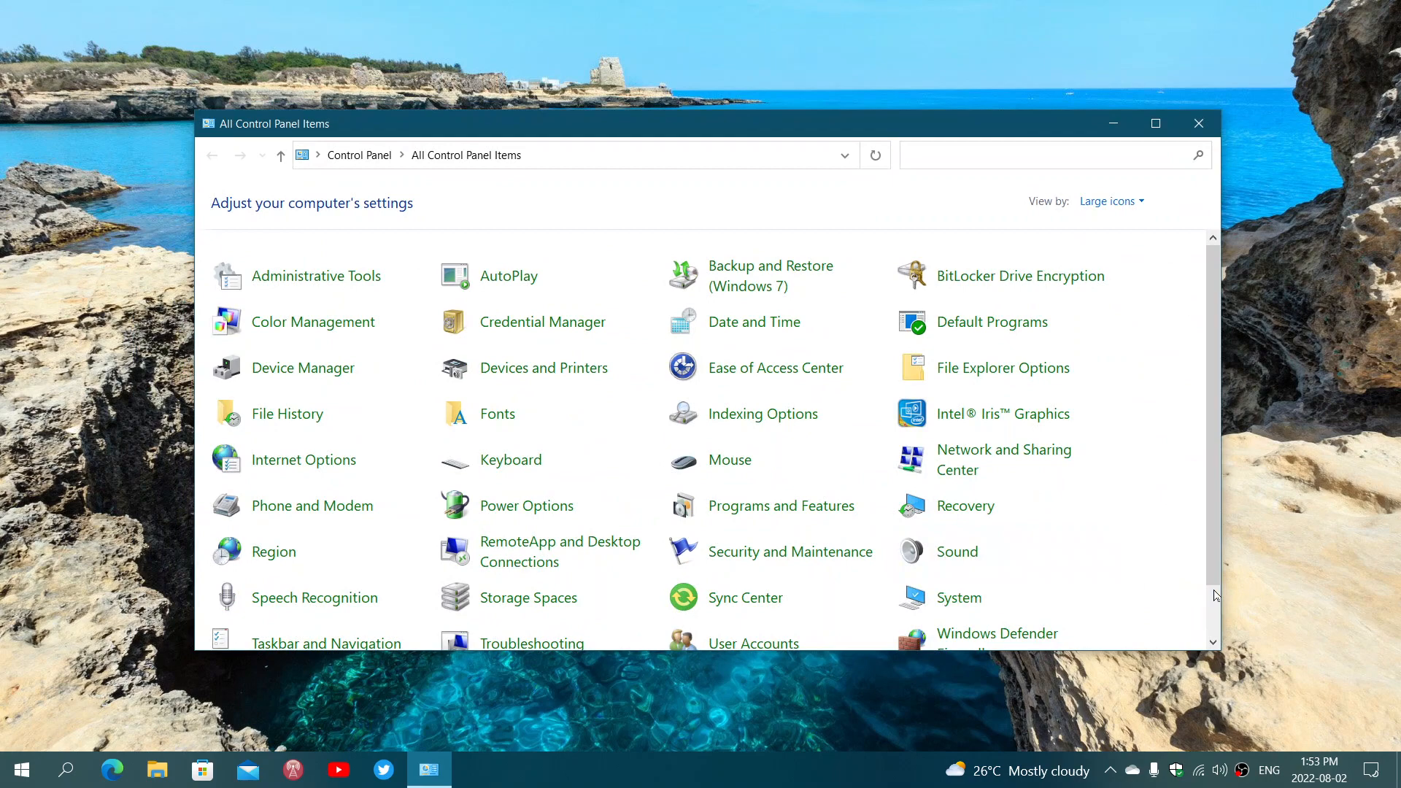
scroll("down", 3)
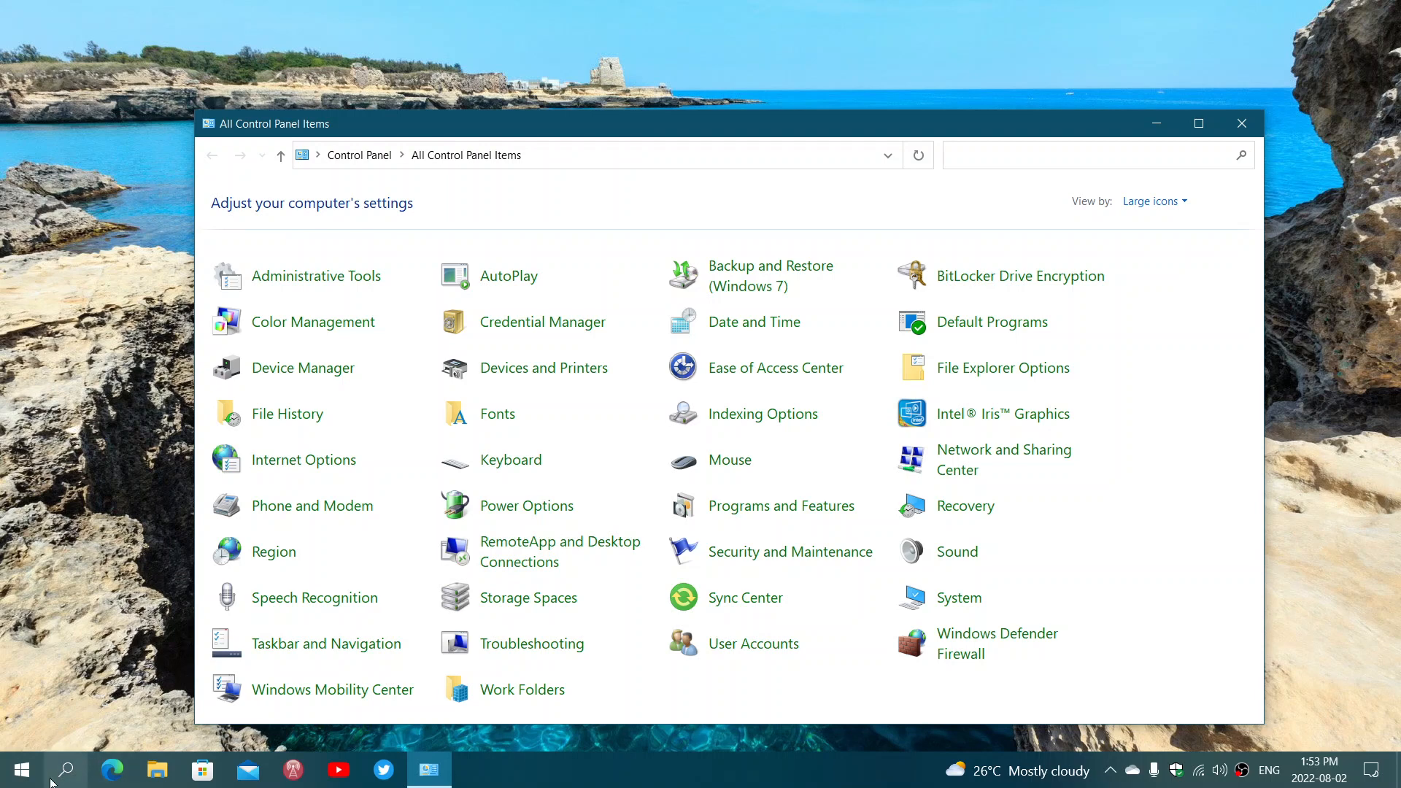
left_click(19, 769)
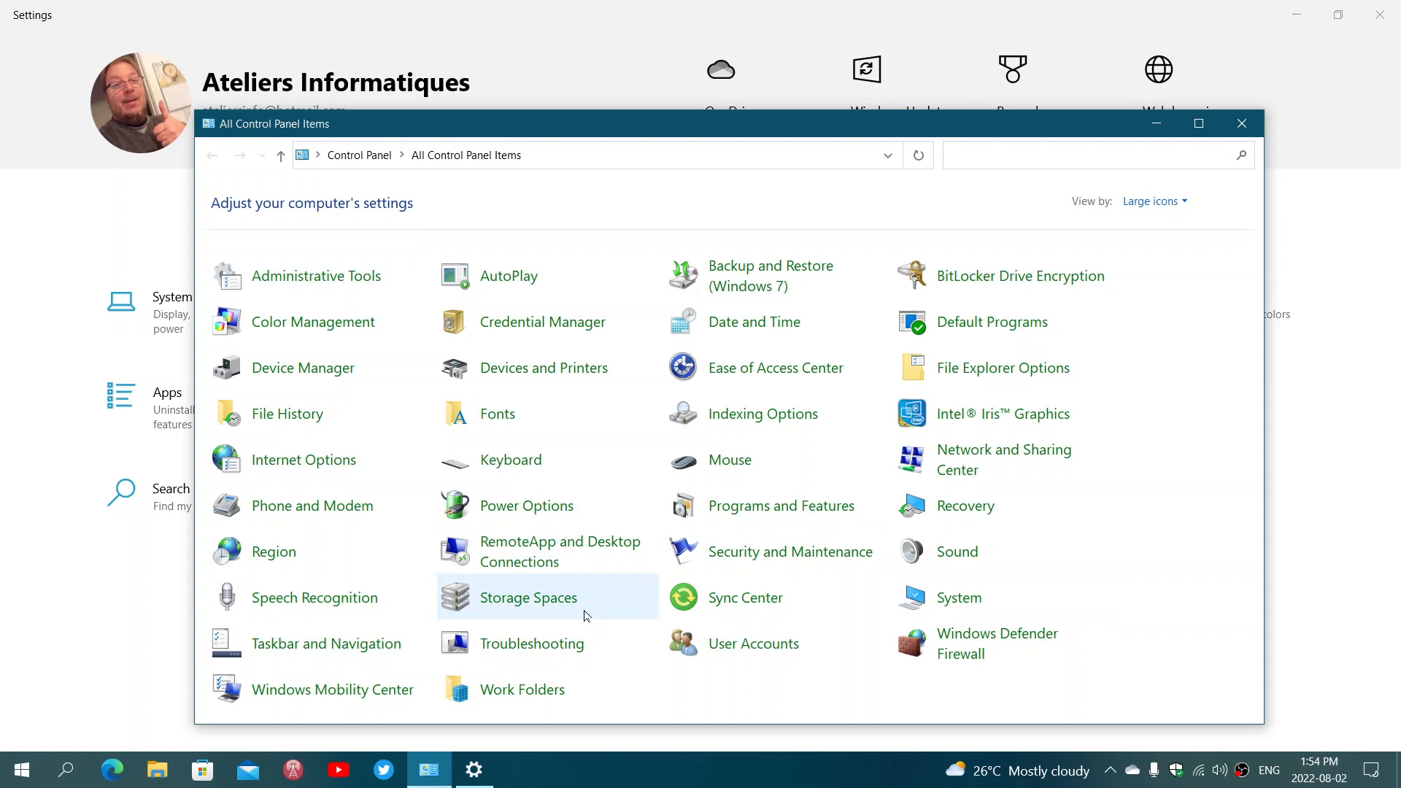
mouse_move(1068, 513)
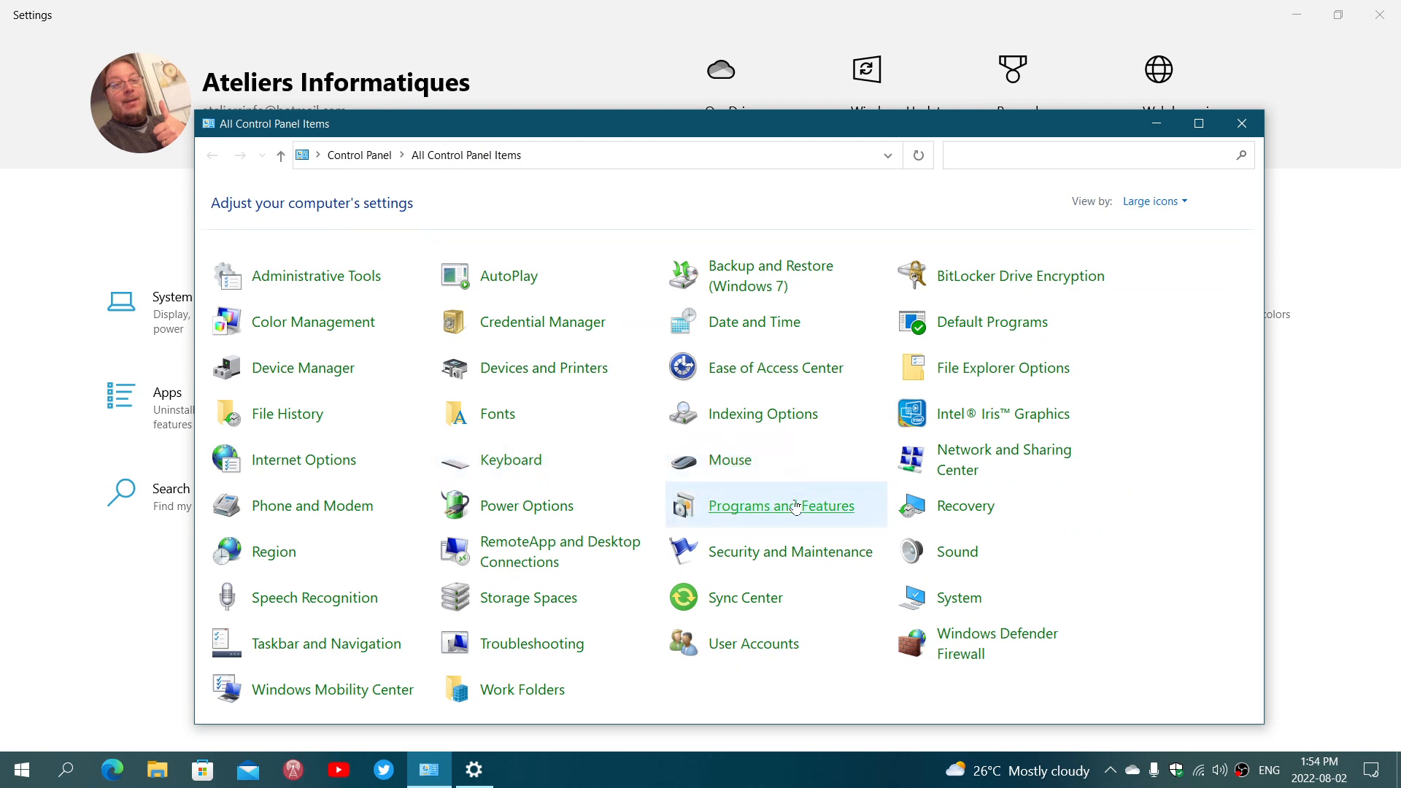
- Open Programs and Features to view the 22 installed programs
left_click(780, 506)
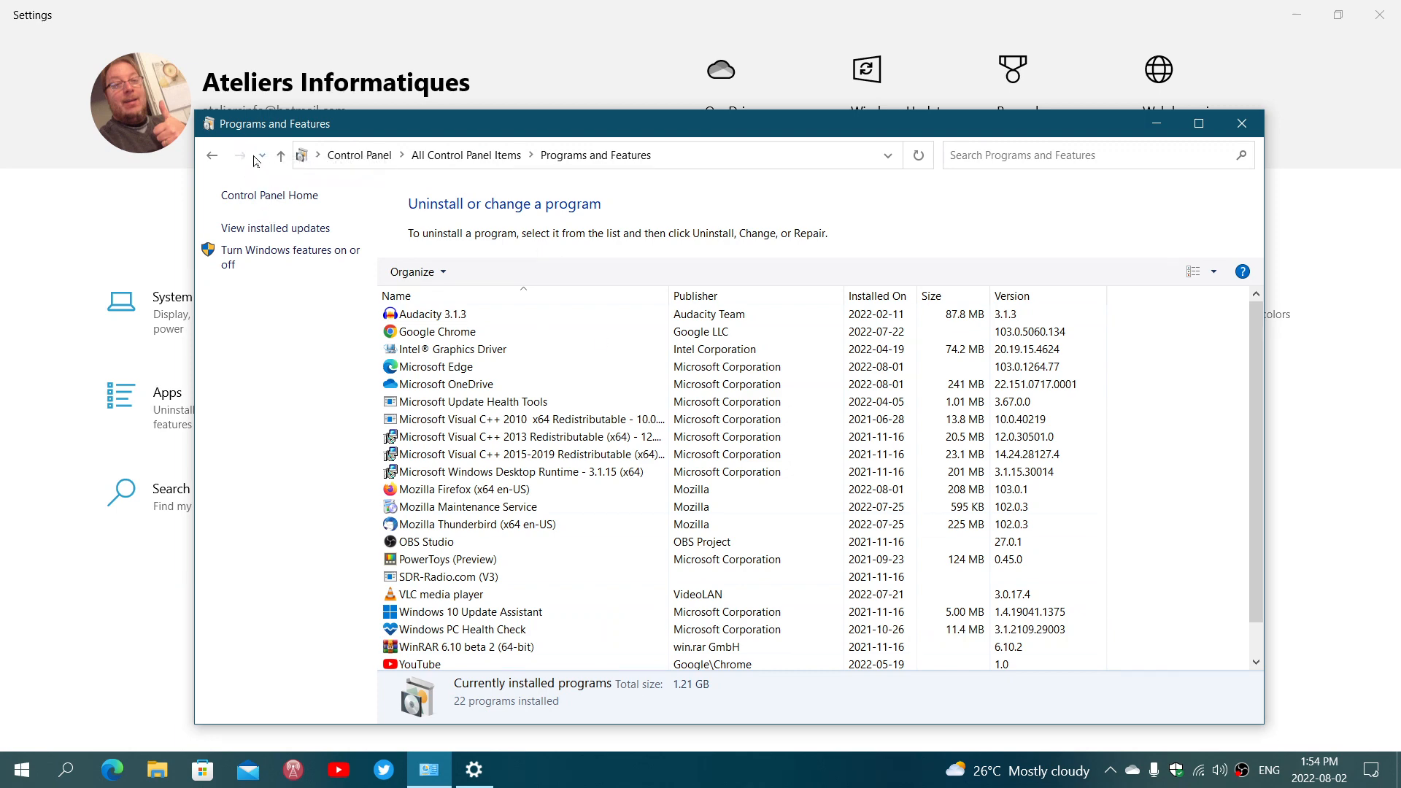
- Visit Default Programs, return to all items, and open User Accounts
left_click(211, 155)
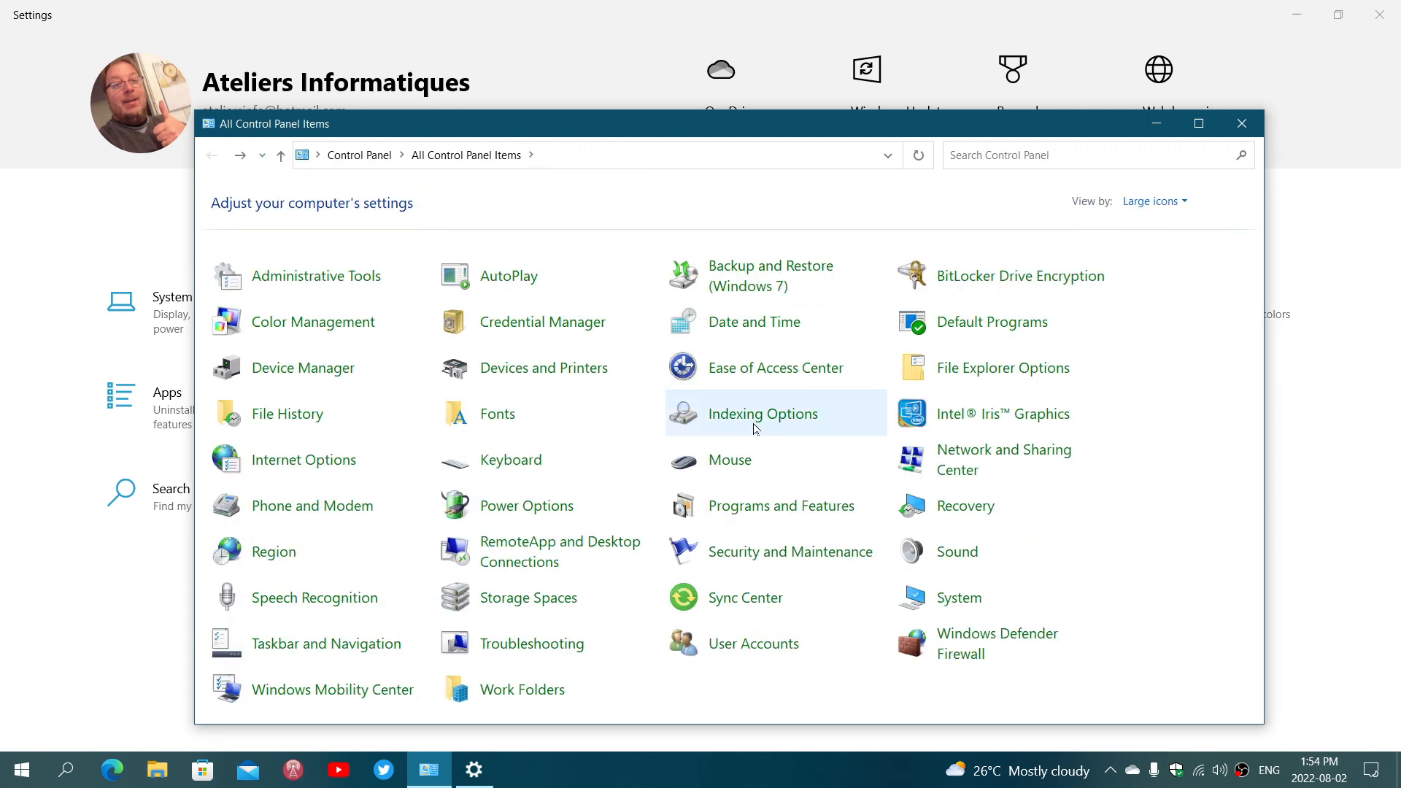
mouse_move(1008, 322)
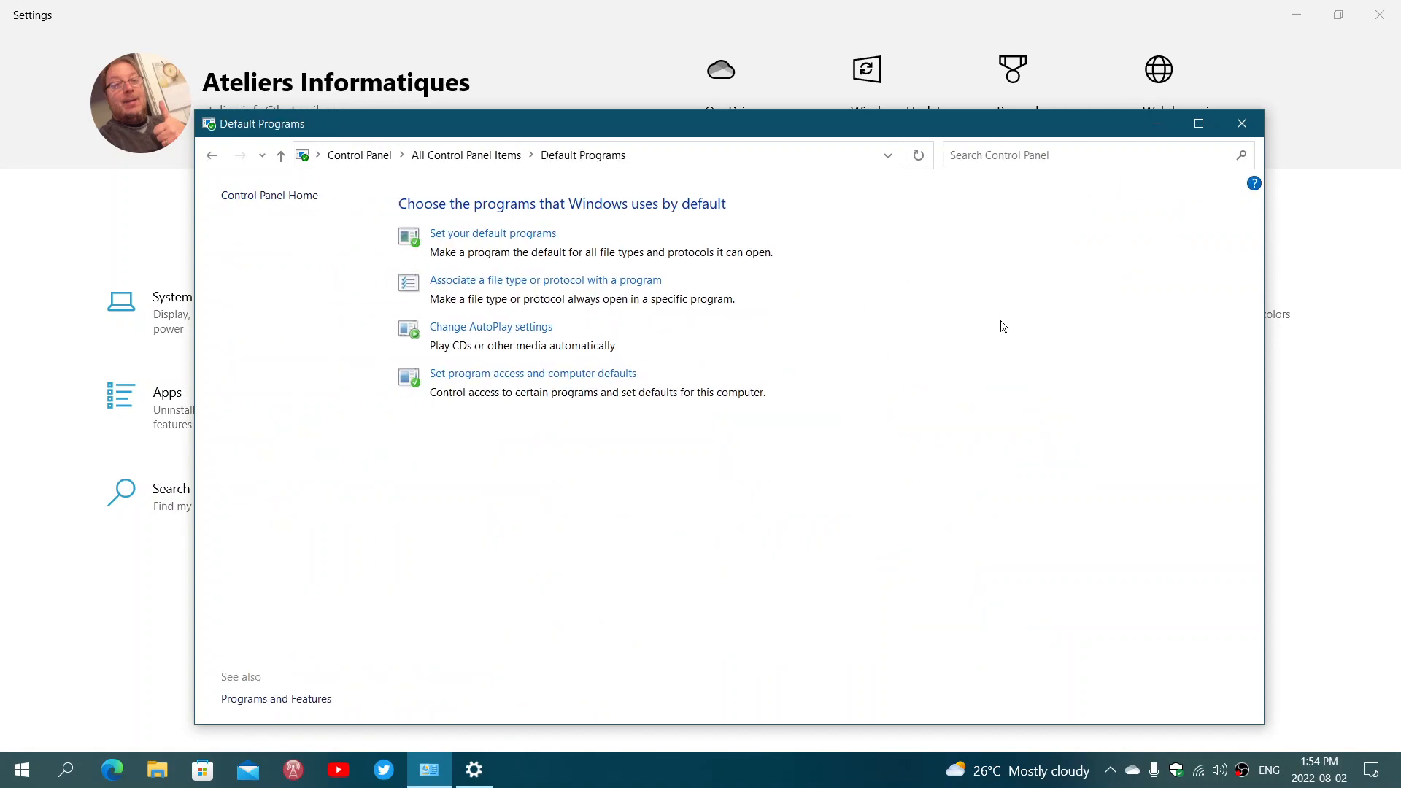
left_click(466, 154)
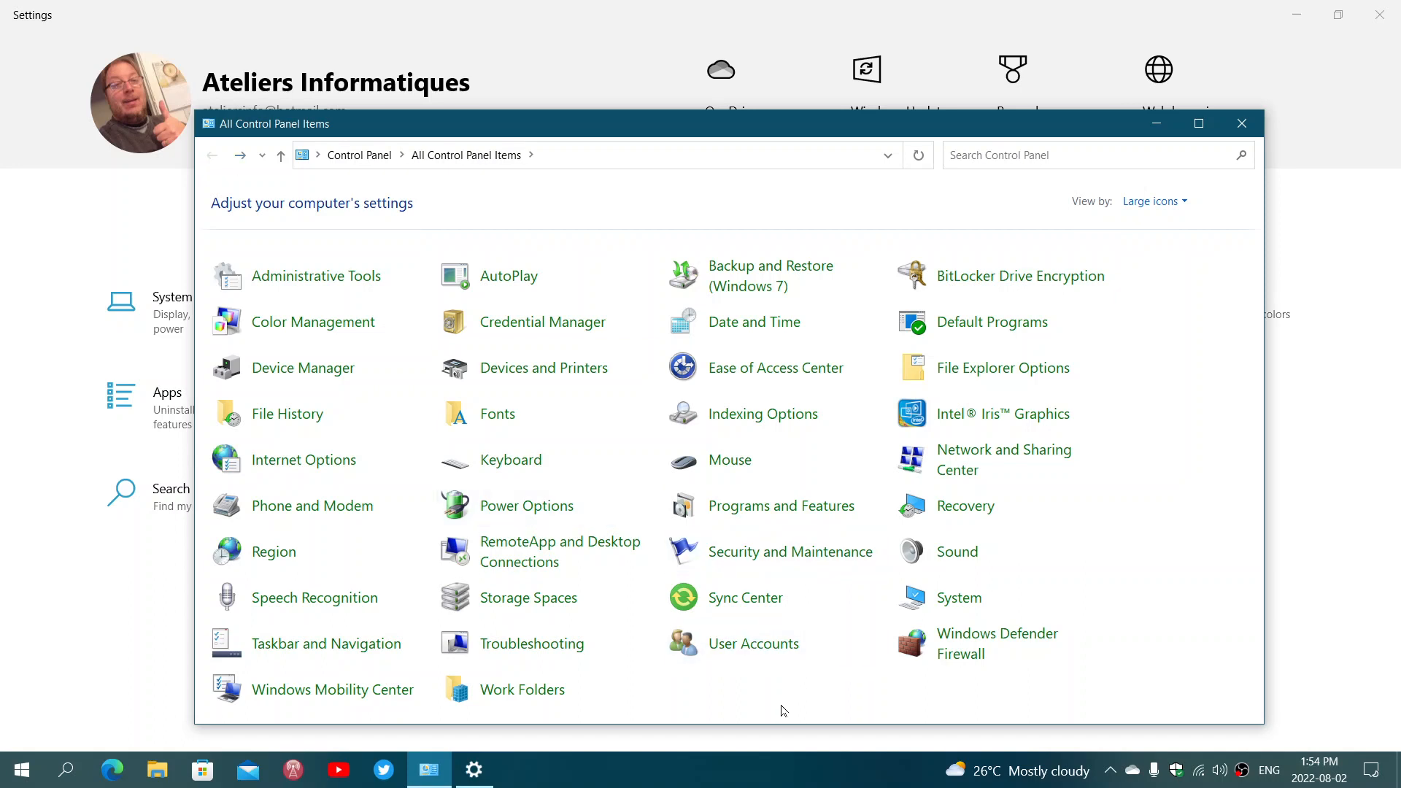
mouse_move(753, 643)
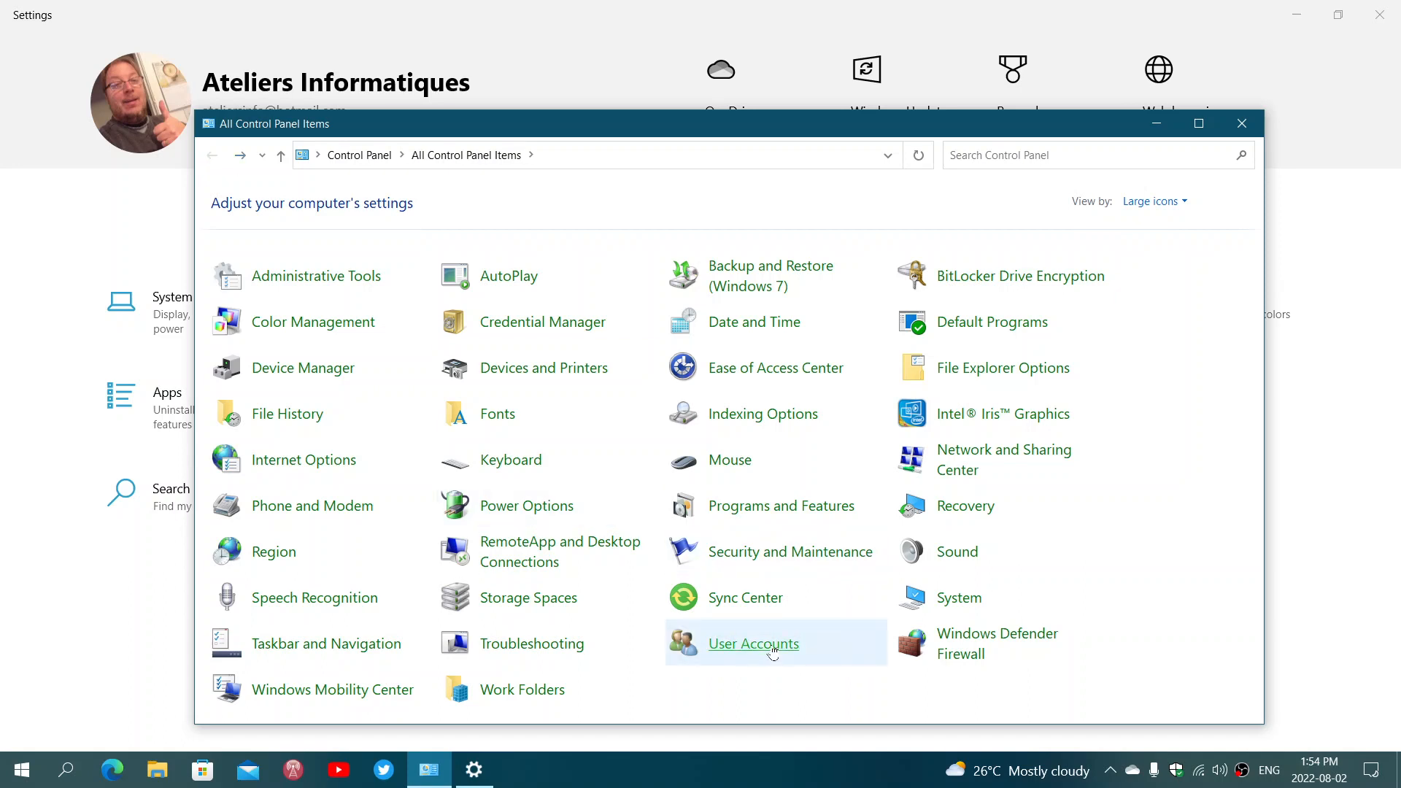
left_click(753, 644)
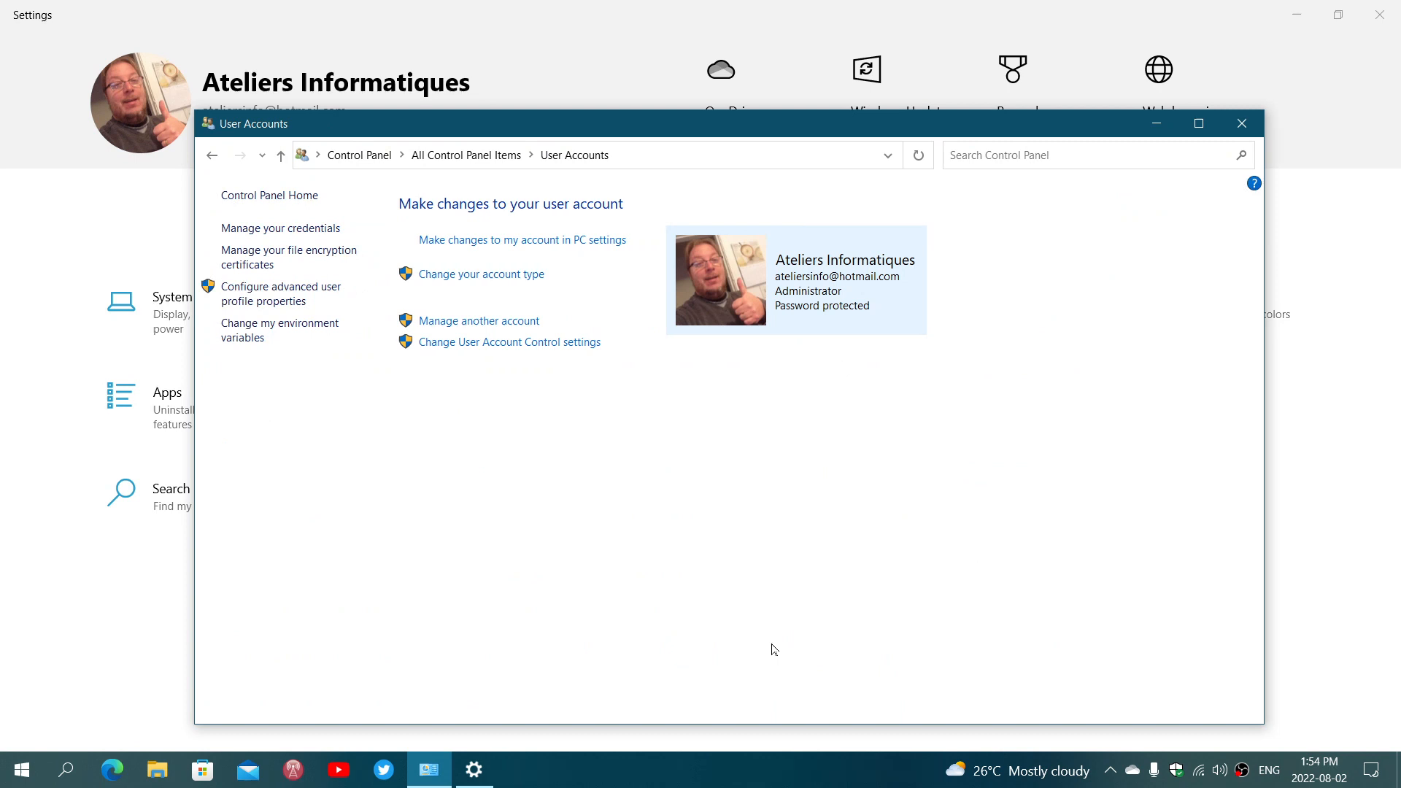
mouse_move(1215, 104)
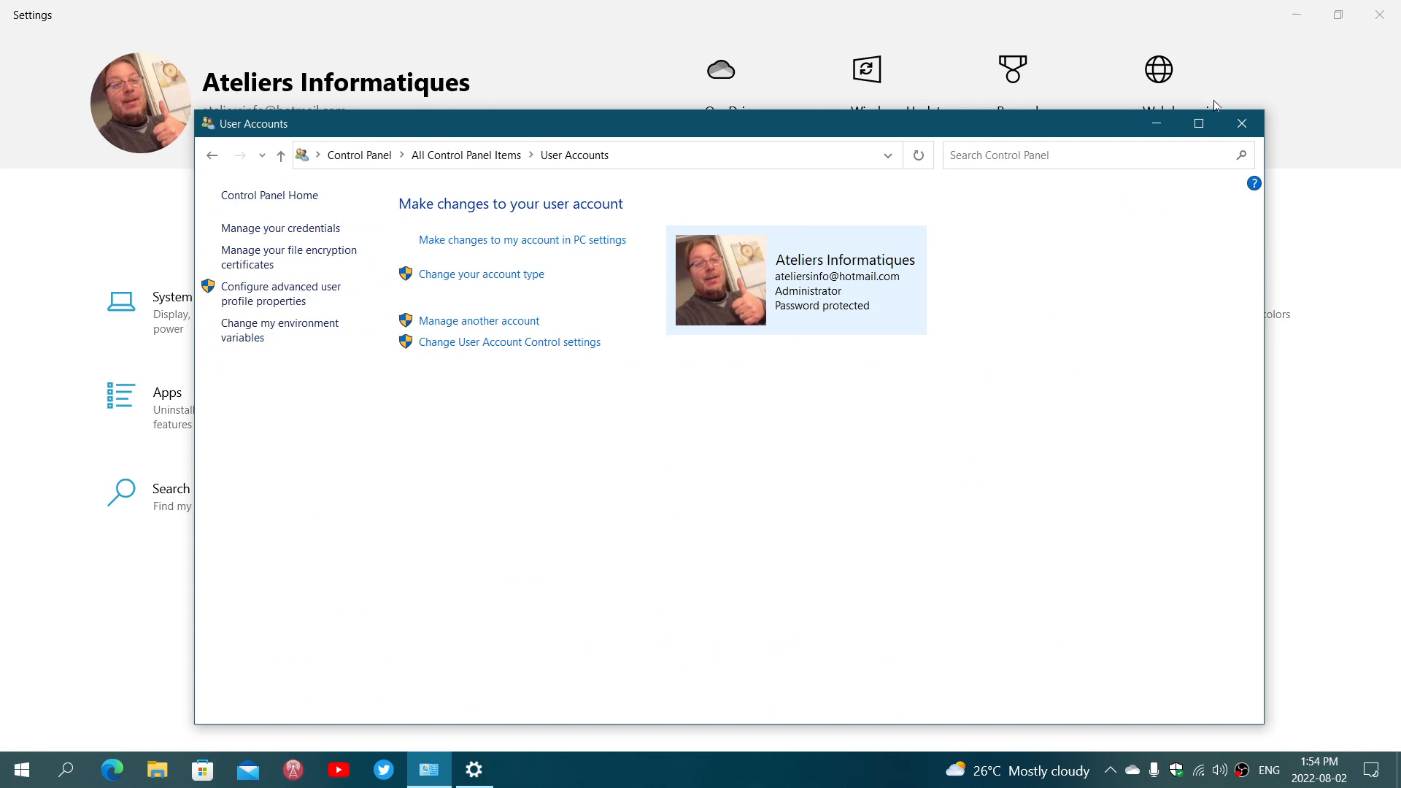
mouse_move(1241, 123)
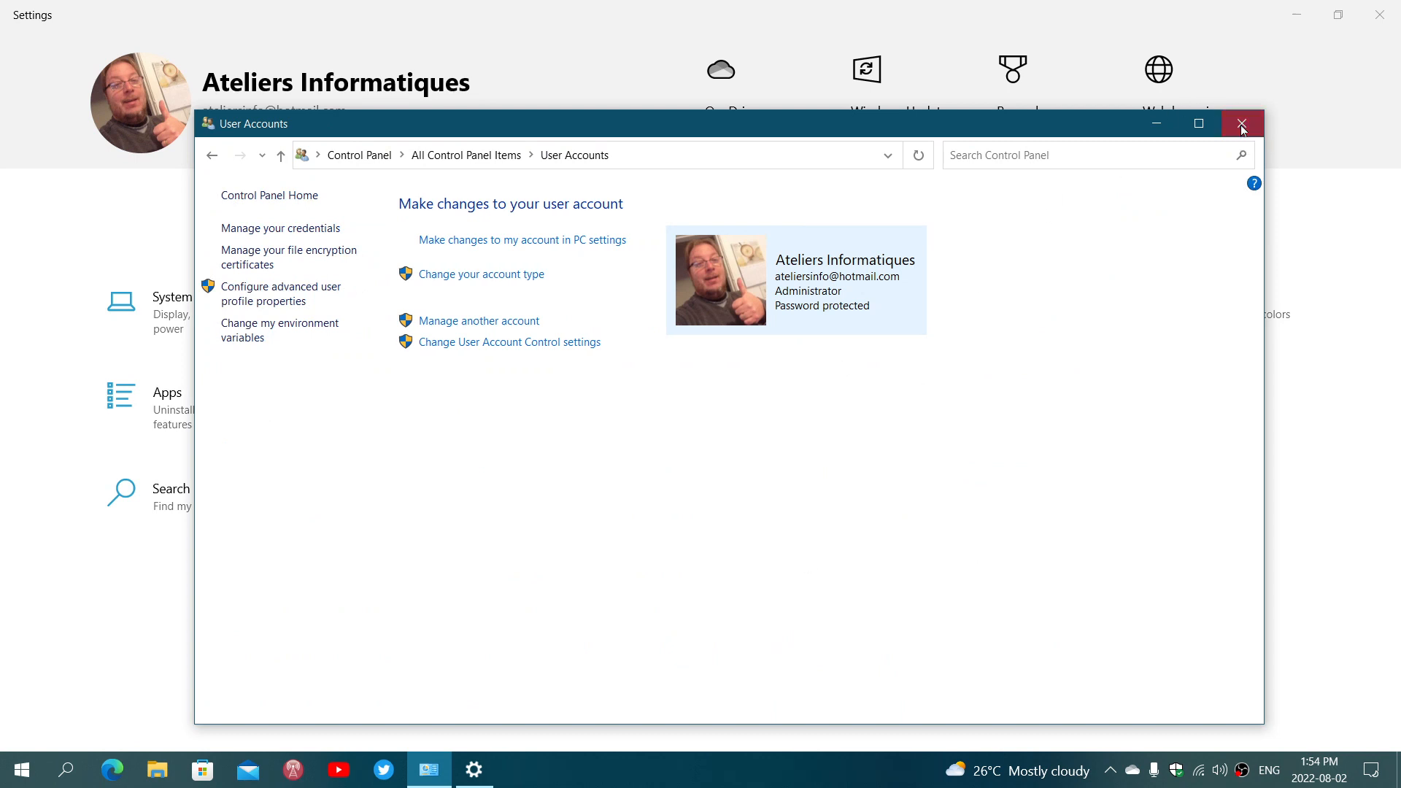
- Close the Control Panel window, leaving the Settings home page visible
left_click(1241, 123)
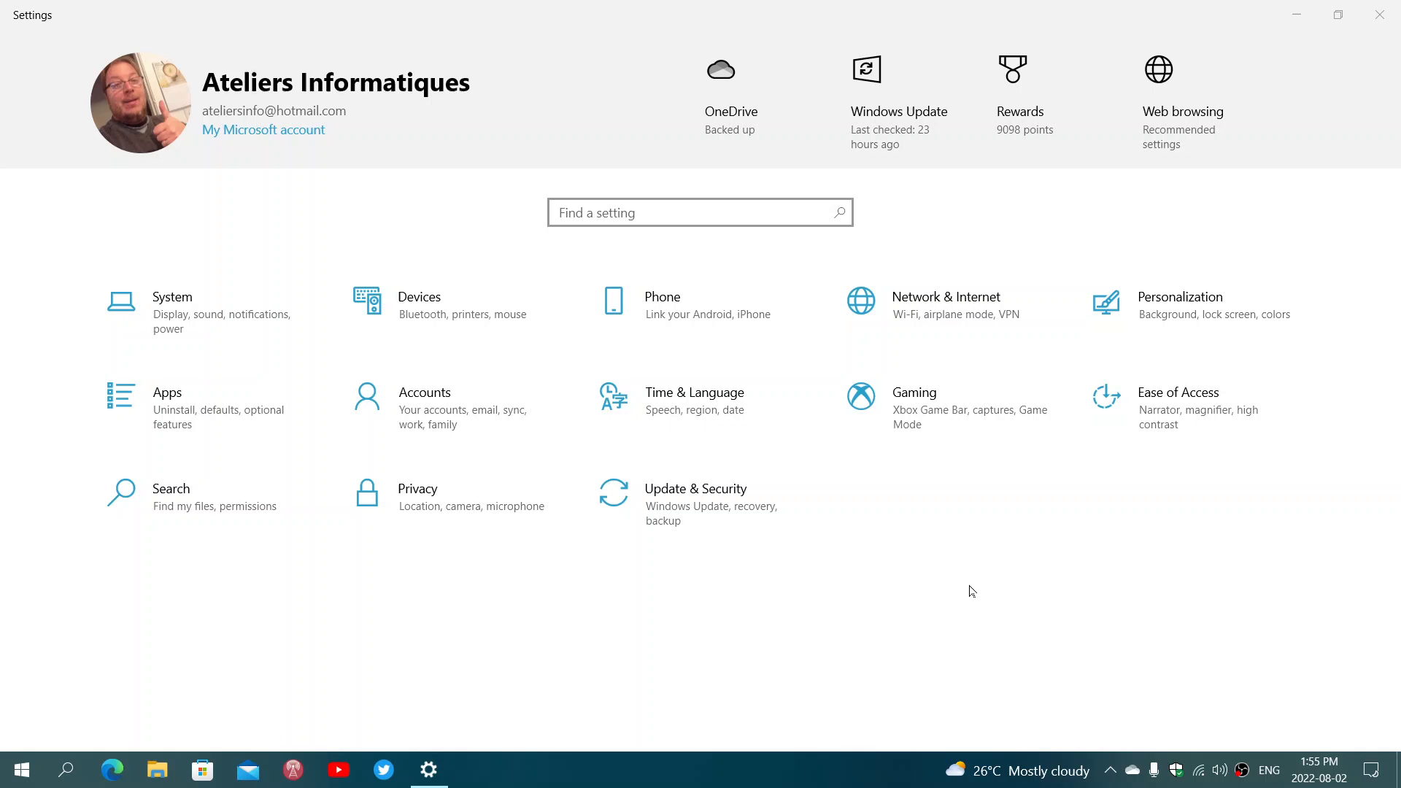
mouse_move(131, 634)
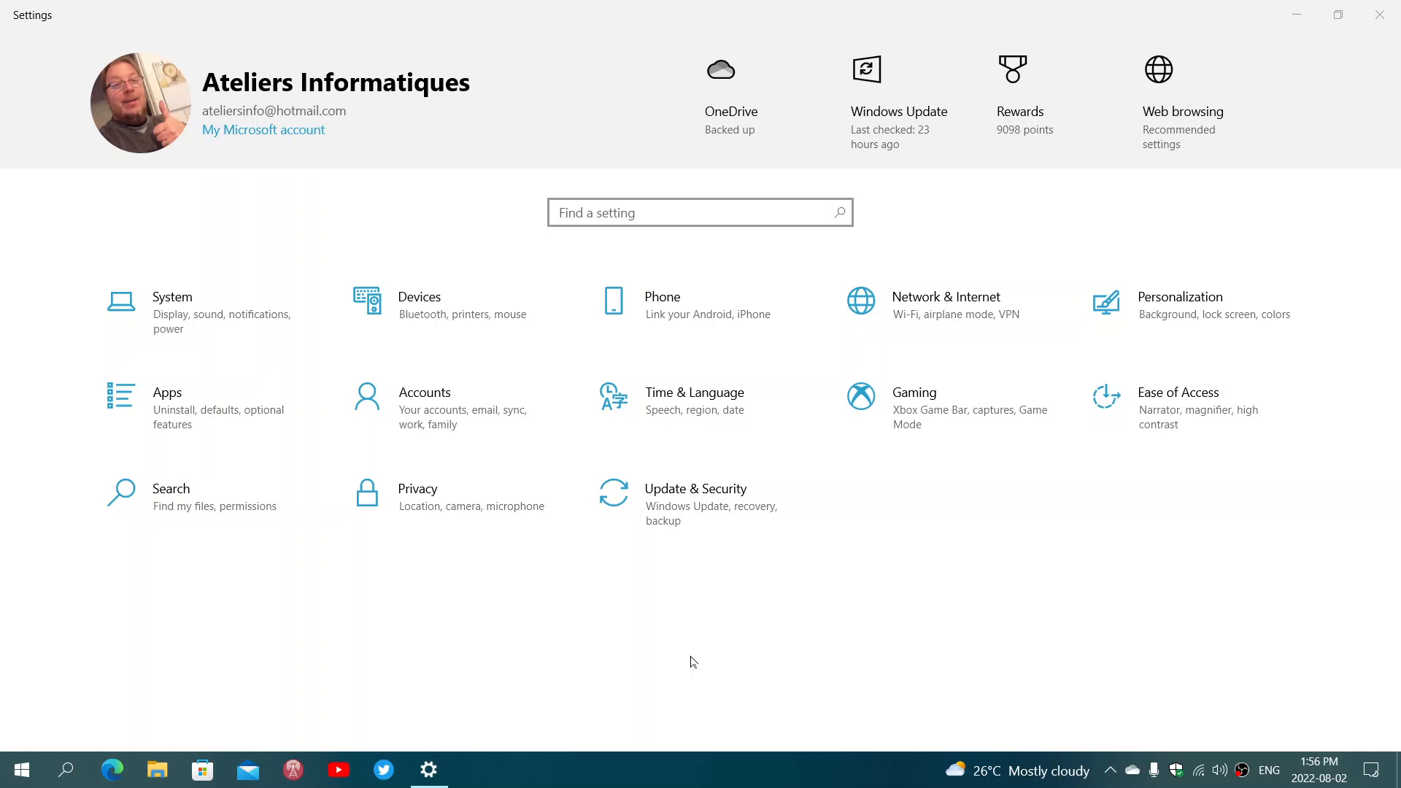
mouse_move(863, 524)
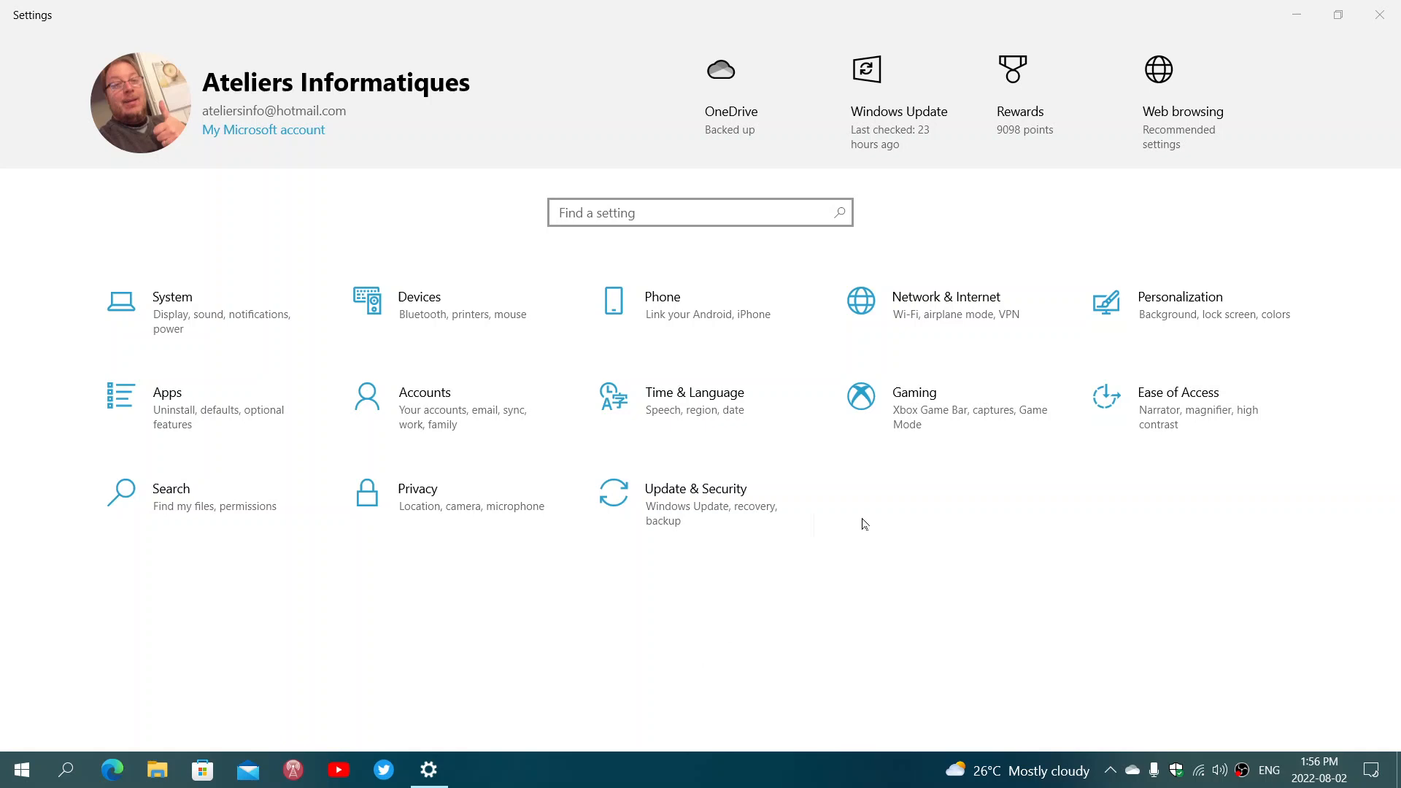
mouse_move(893, 654)
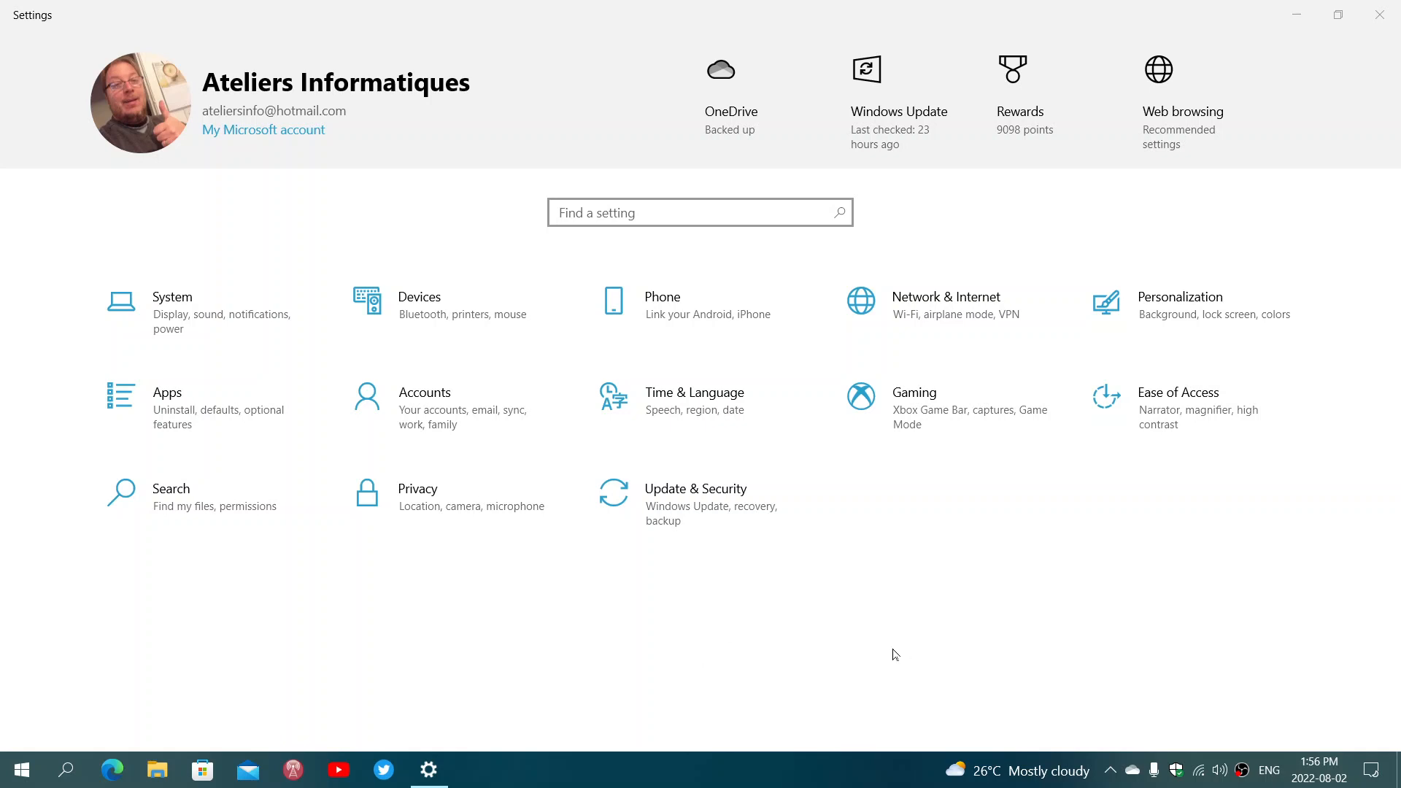